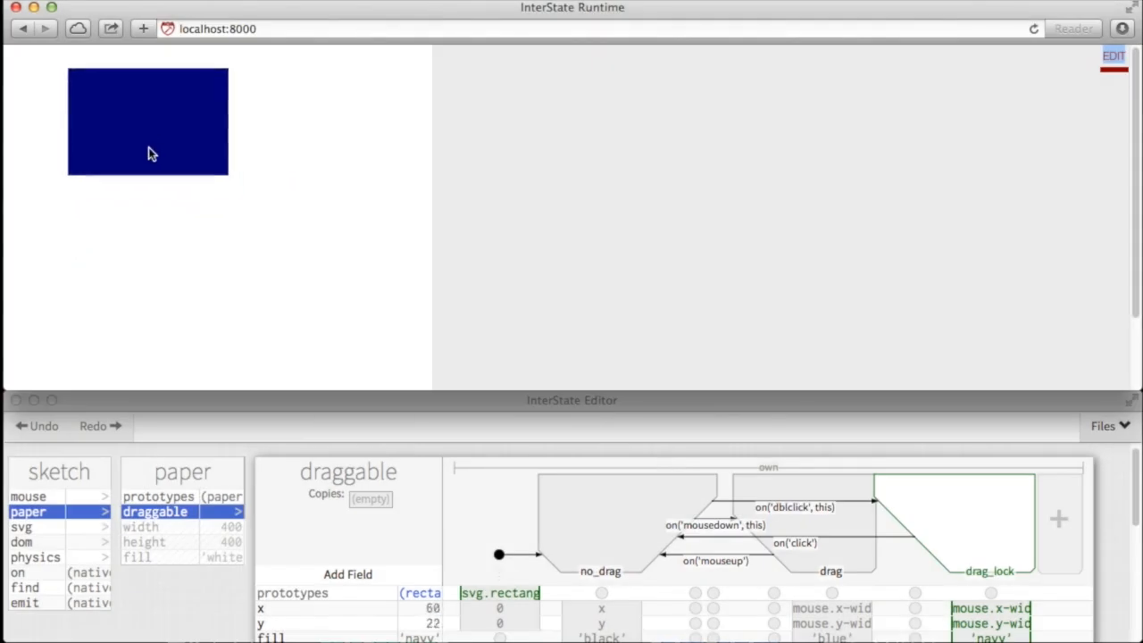
Drag the navy rectangle from the top-left corner toward the middle of the canvas
drag(148, 122, 125, 272)
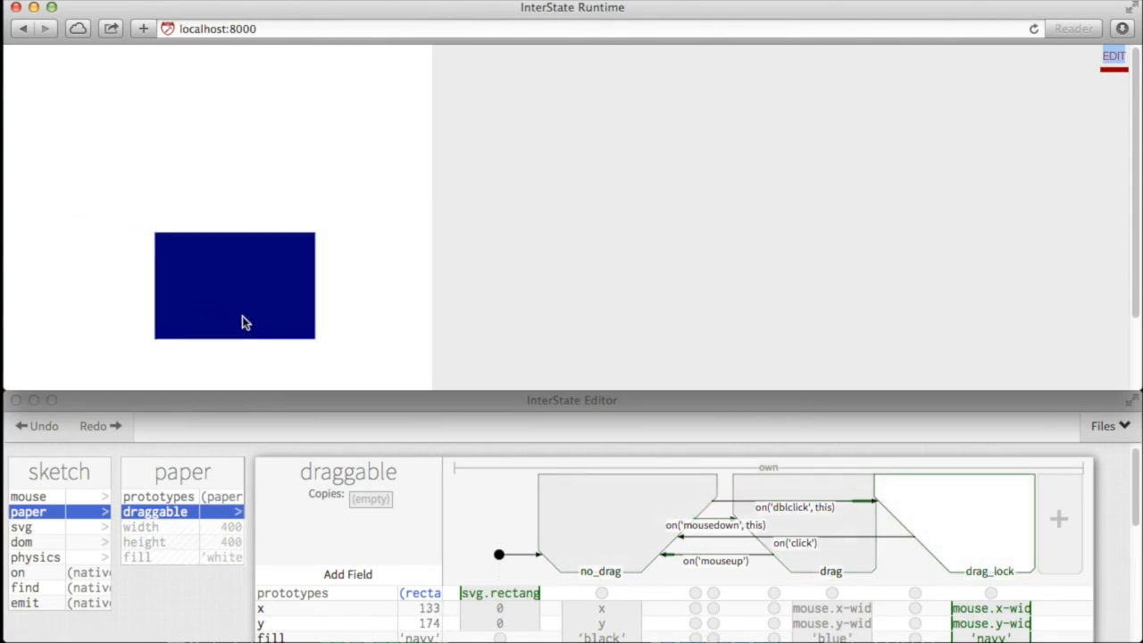
drag(247, 322, 211, 289)
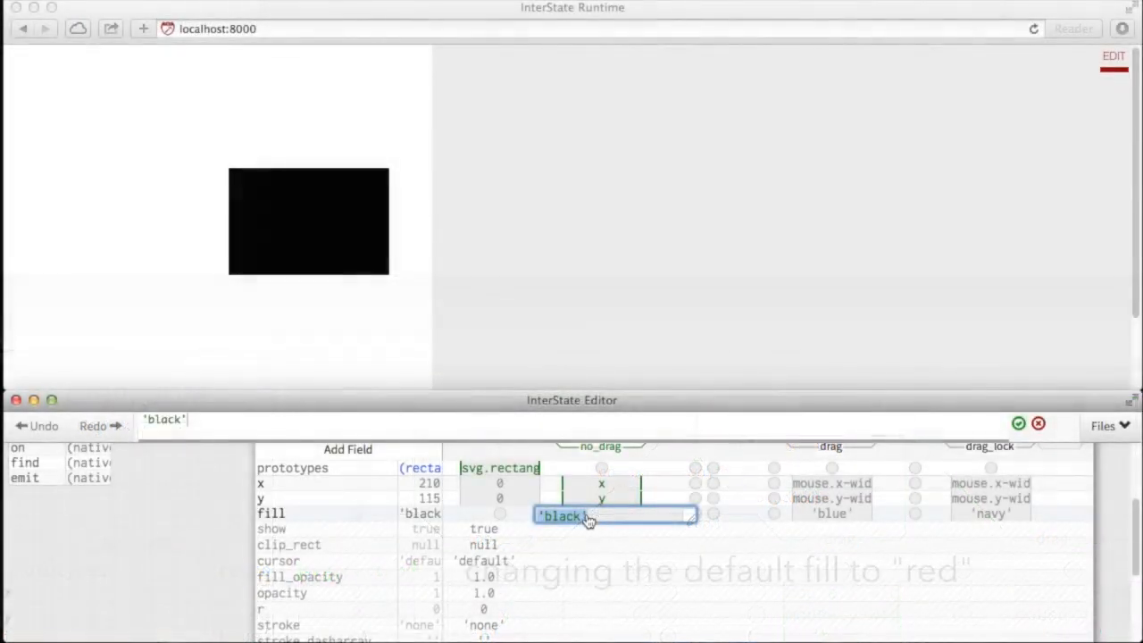
Set the no_drag state's fill to 'red' so the rectangle turns red
text('red')
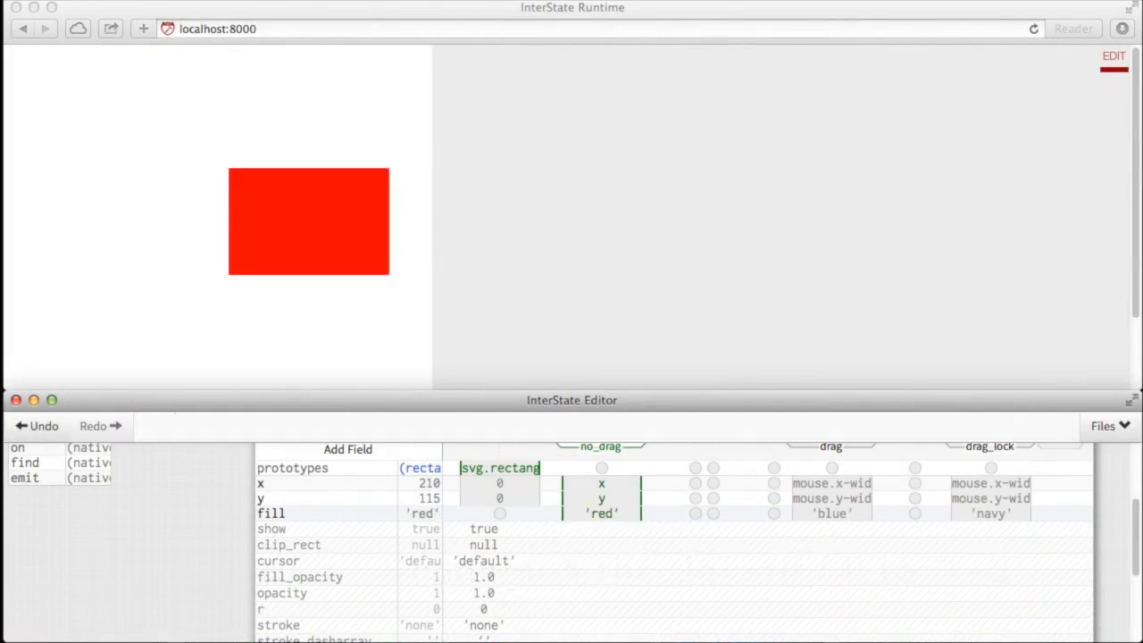
mouse_move(593, 521)
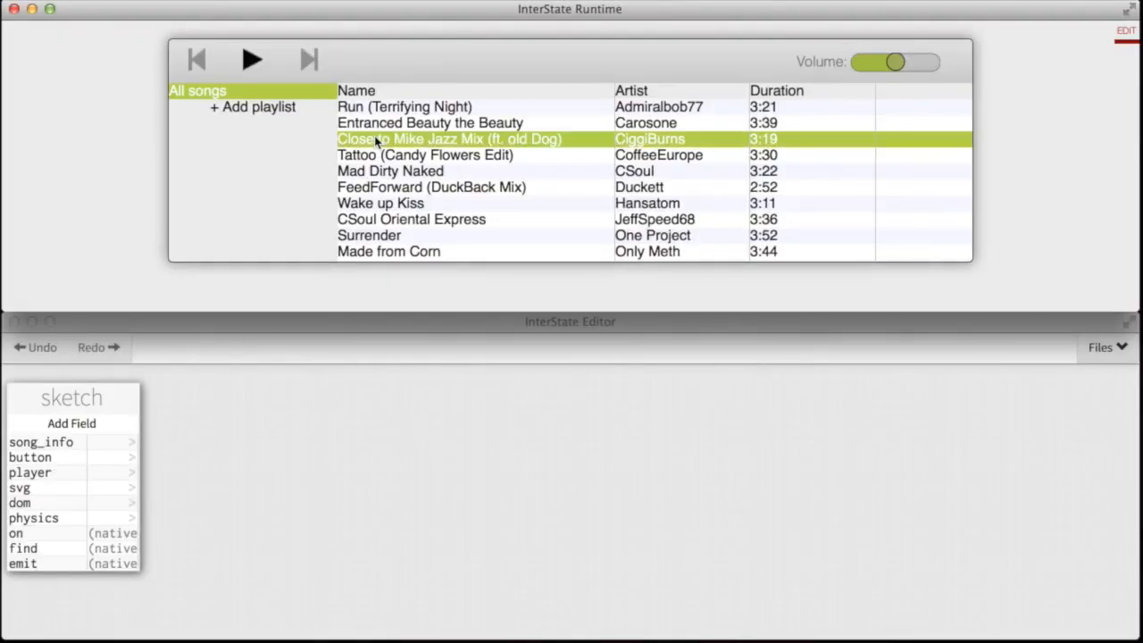
Pick the song 'Close to Mike Jazz Mix' from the All songs list
click(254, 59)
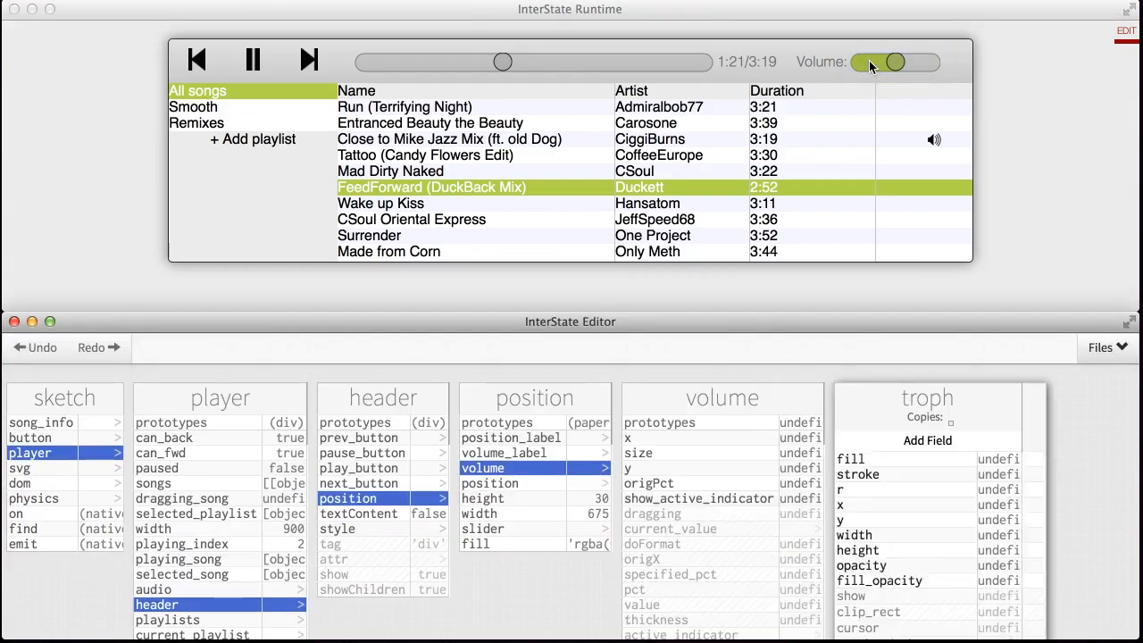
Expand the player object in the editor to inspect its header, position and volume fields
click(682, 404)
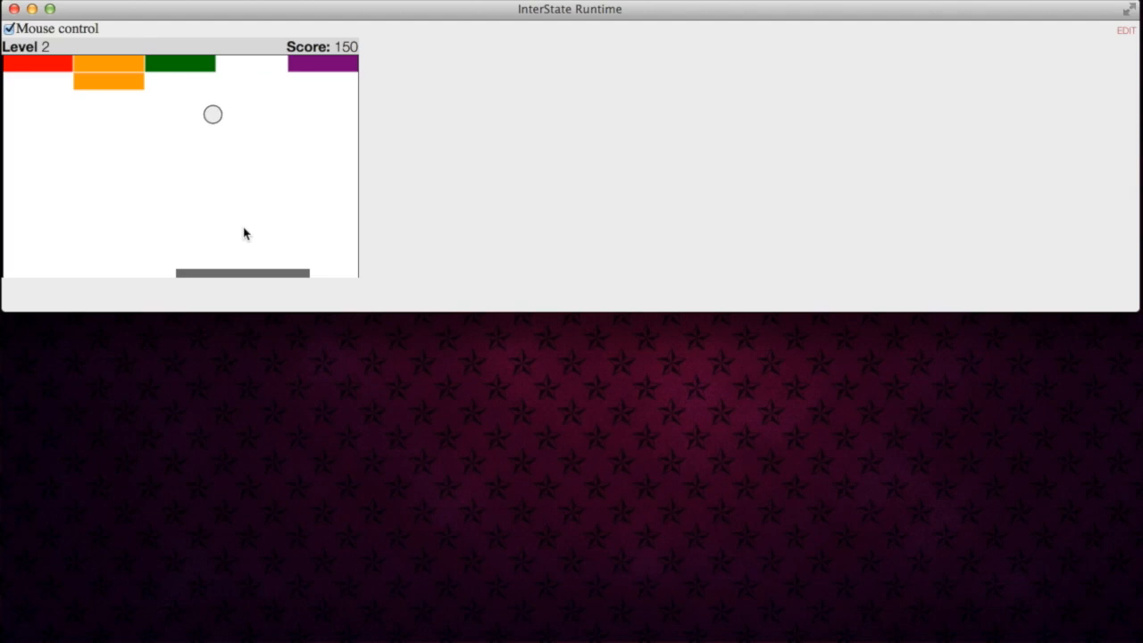
Set the Breakout ball's Copies count to 3
click(1118, 36)
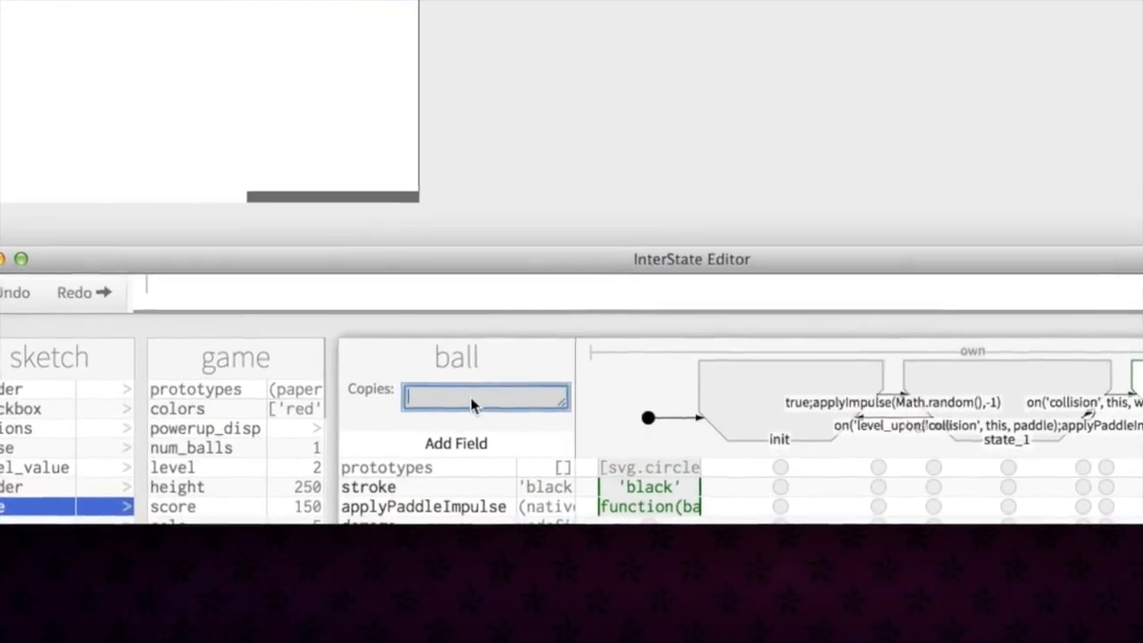
text(3)
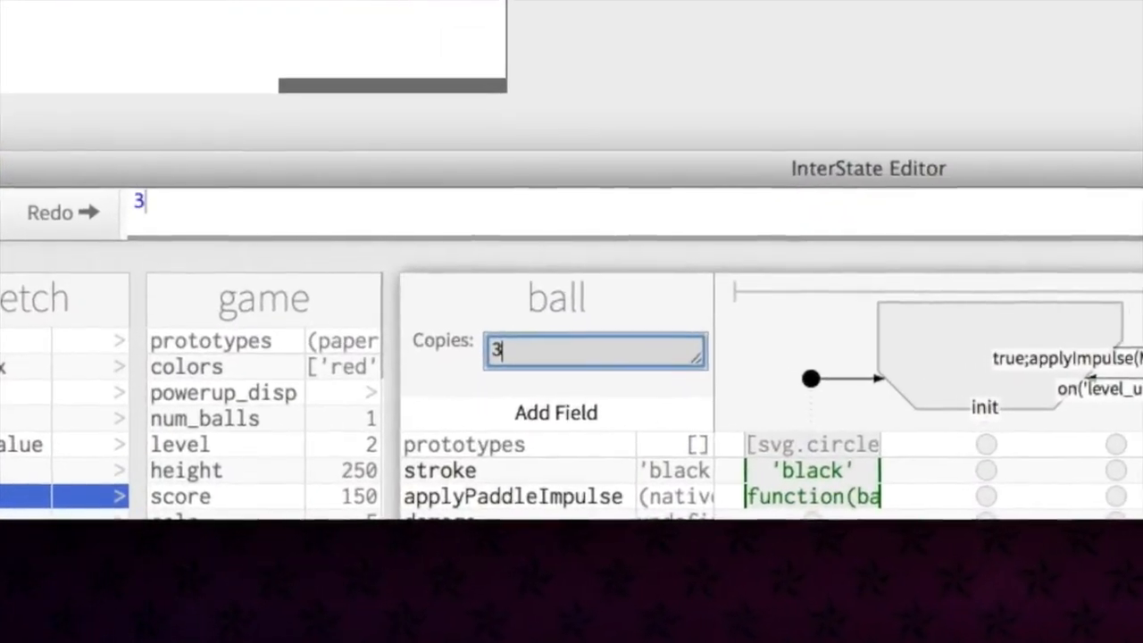